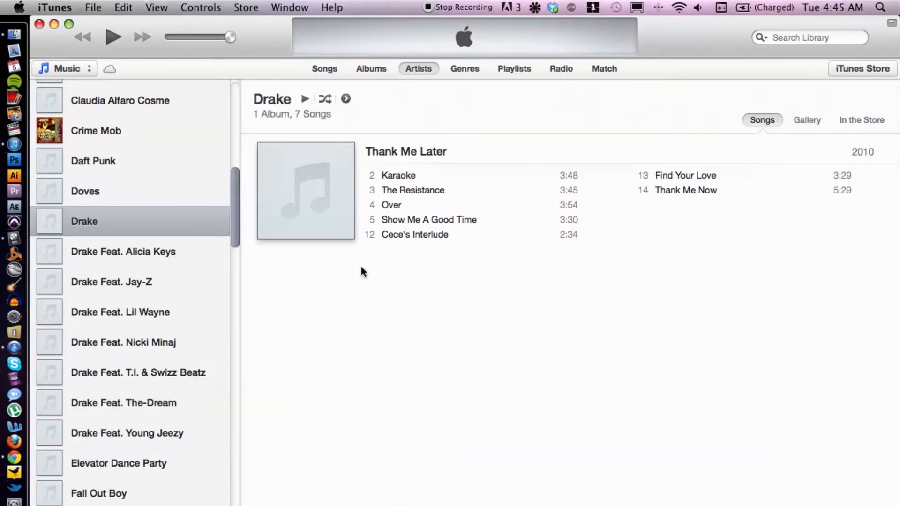
mouse_move(362, 262)
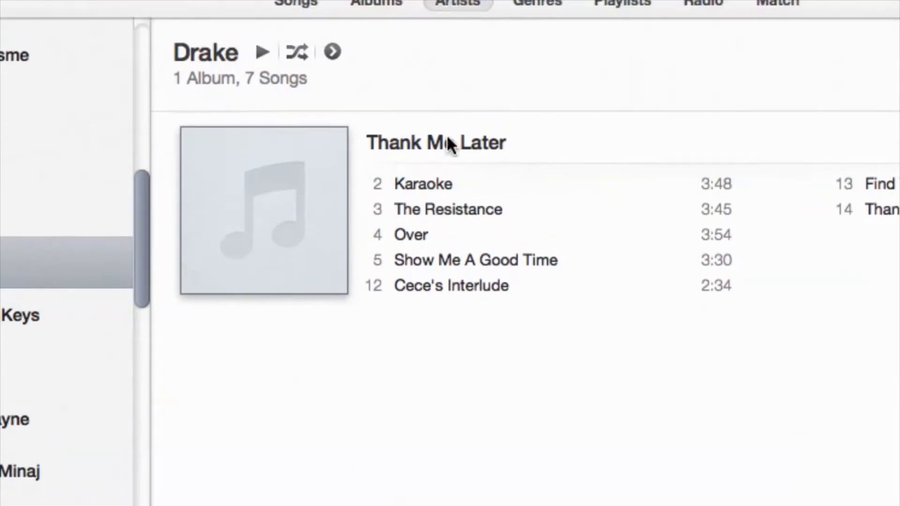
- Select Karaoke in Drake's Thank Me Later album and bring up its context menu
click(424, 184)
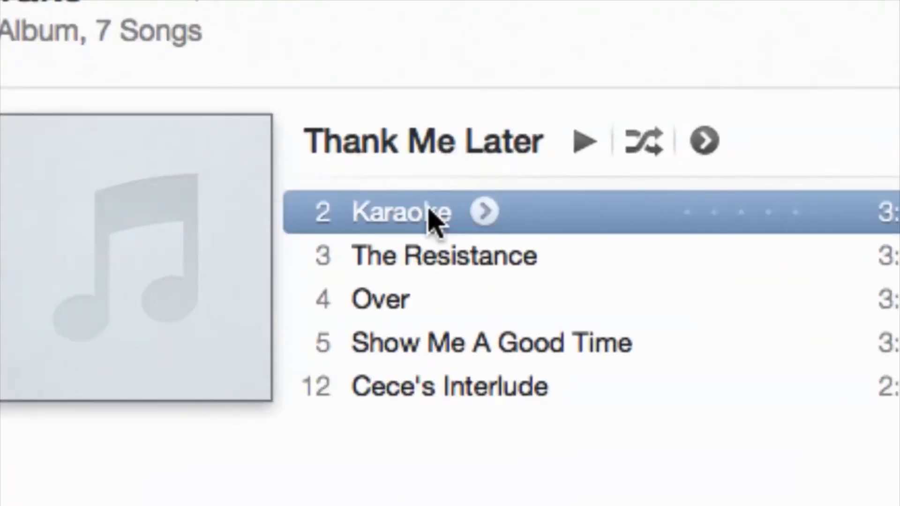
right_click(402, 213)
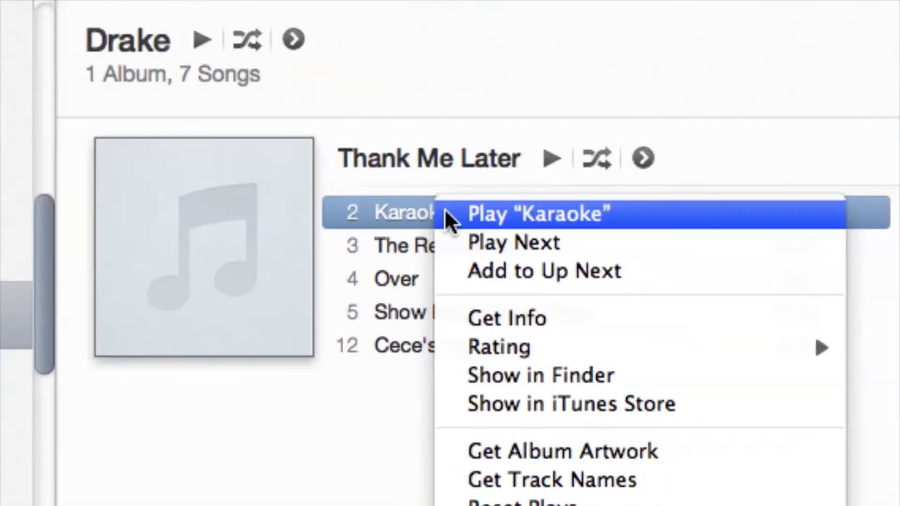
- Open Get Info for Karaoke, glance at the Summary, then view the Info fields
click(506, 319)
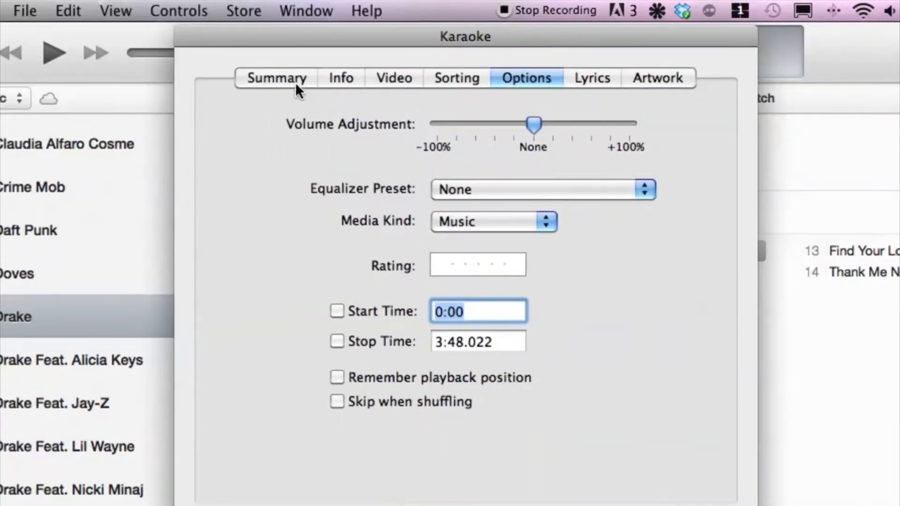
mouse_move(296, 59)
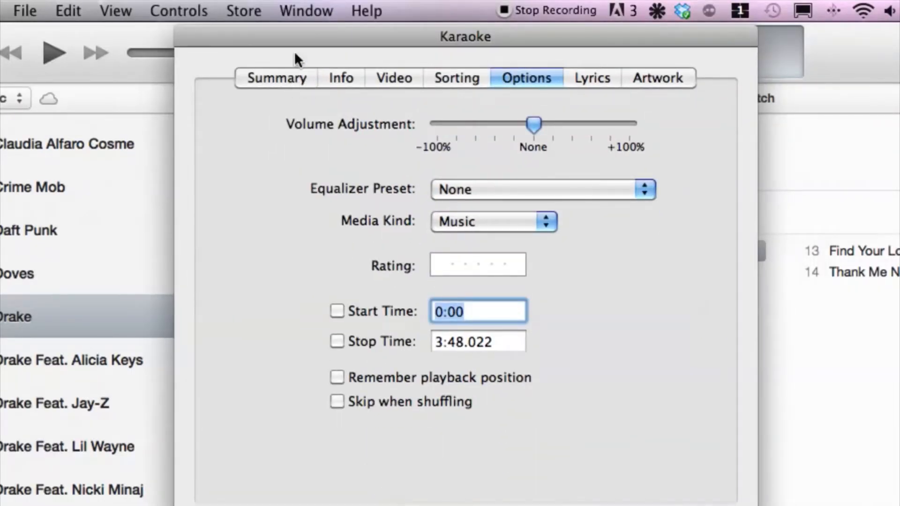
click(275, 77)
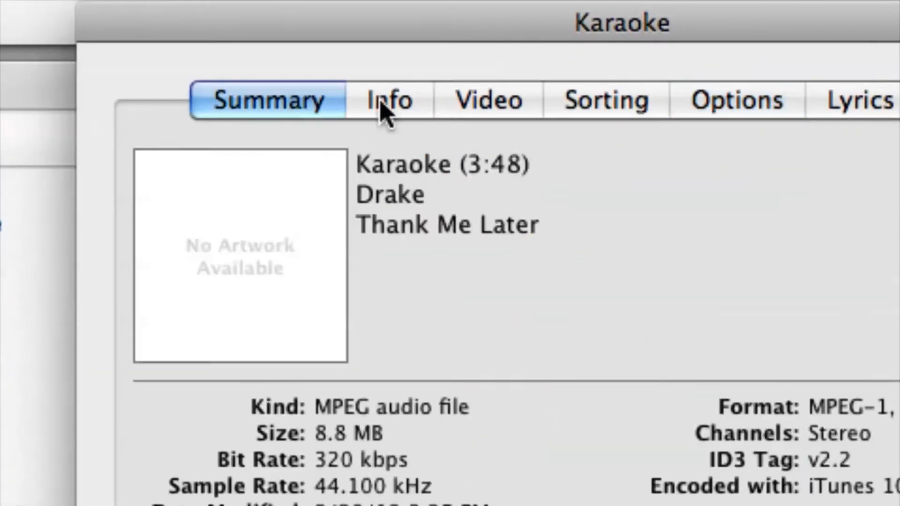
click(392, 87)
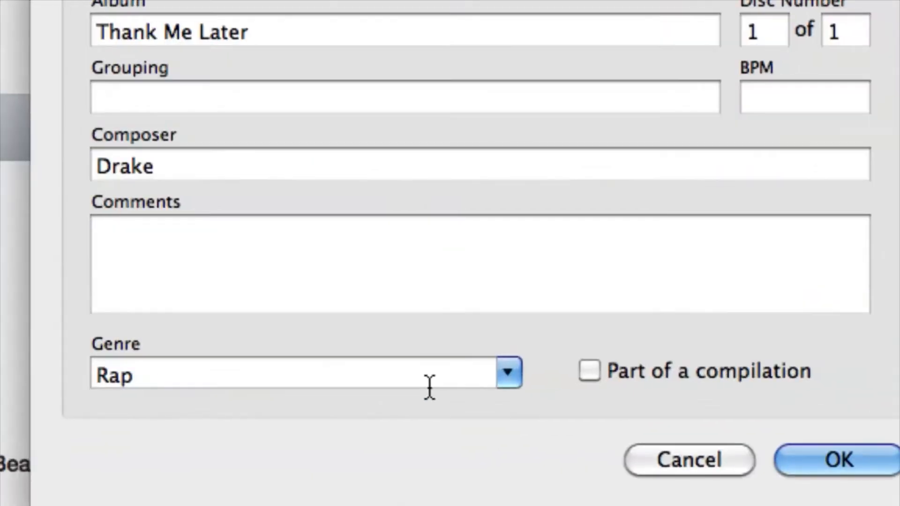
click(508, 372)
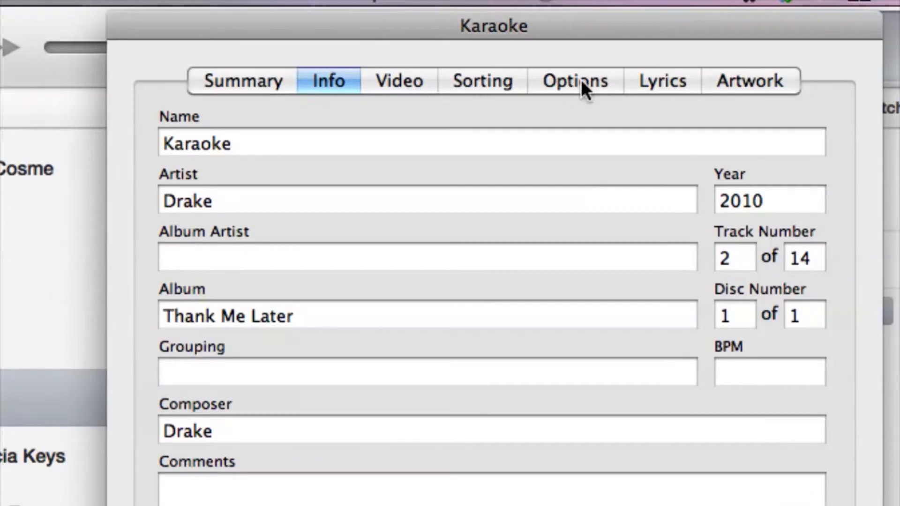
- Show Karaoke's Options tab, with media kind left as Music
click(575, 80)
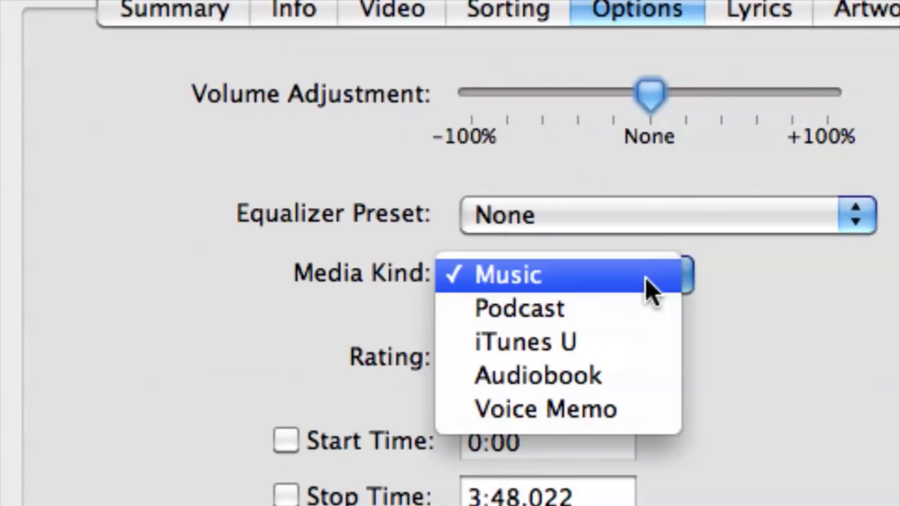
mouse_move(557, 342)
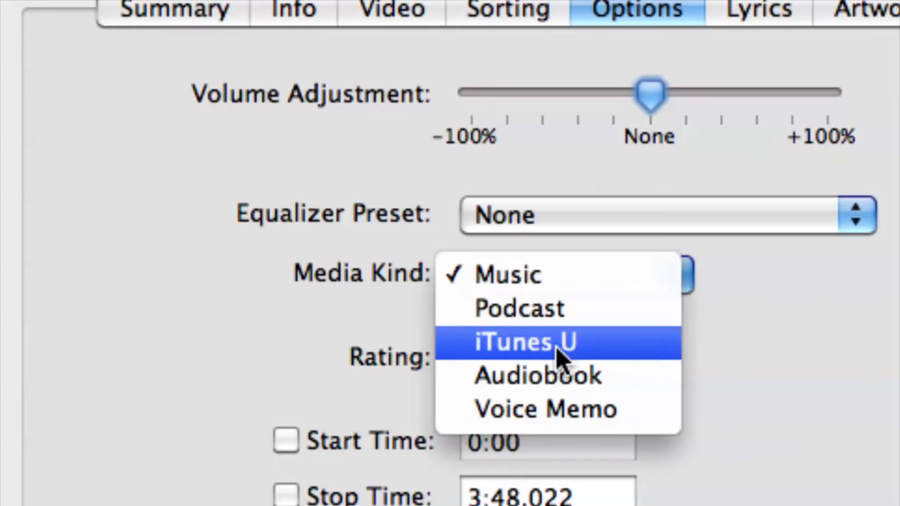
mouse_move(620, 379)
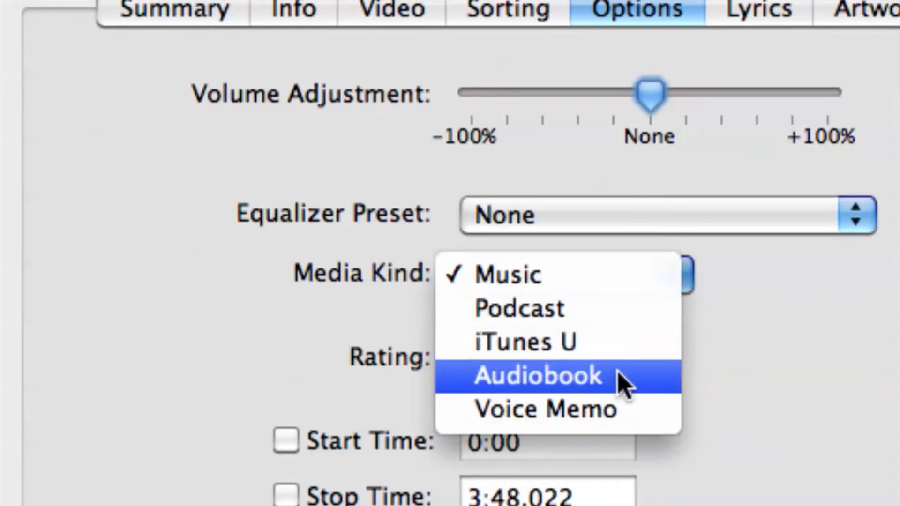
mouse_move(555, 410)
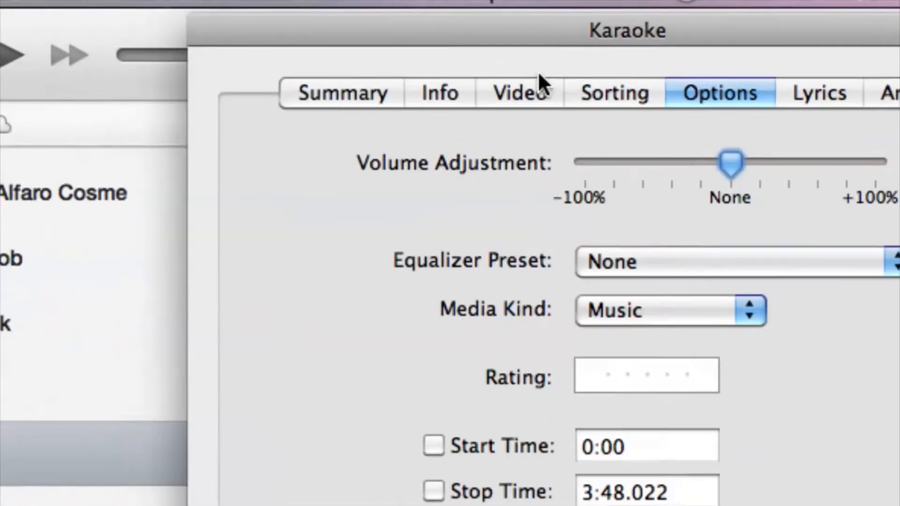
- Check the Video tab's show and episode details, revisit Options, then return to Info
click(514, 93)
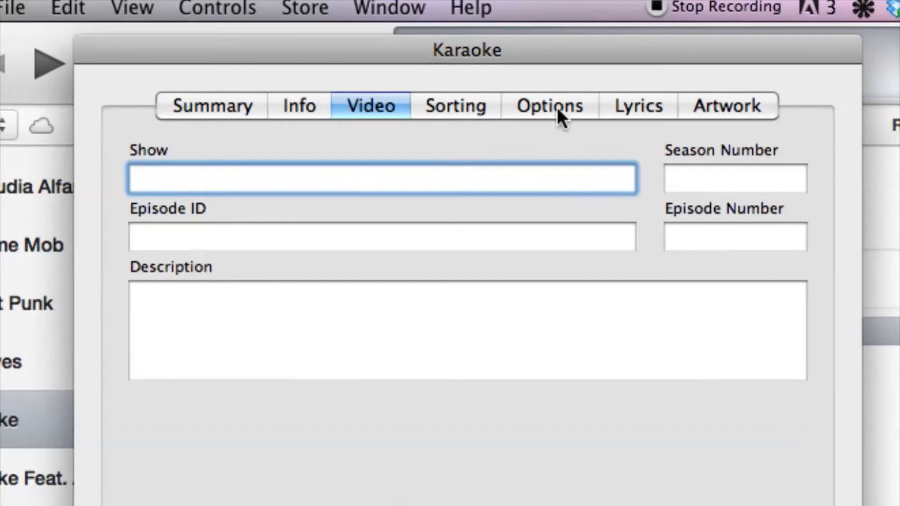
click(547, 106)
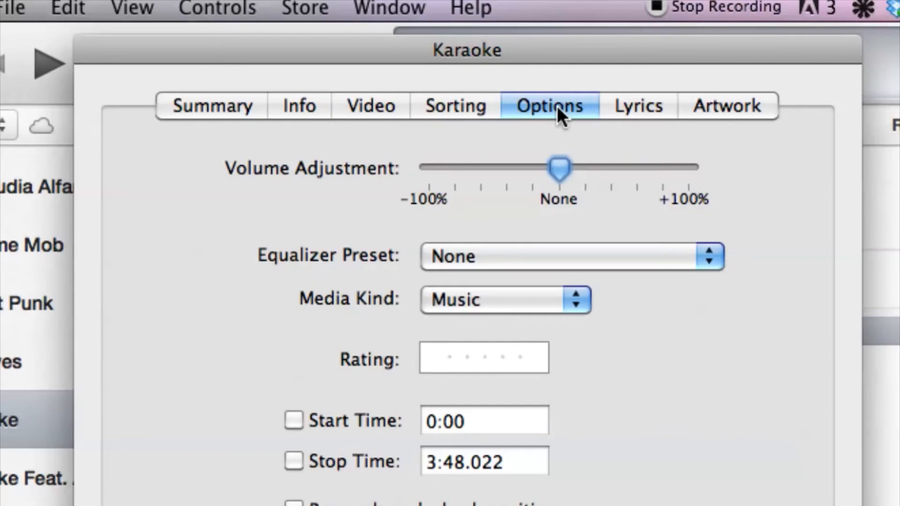
mouse_move(205, 90)
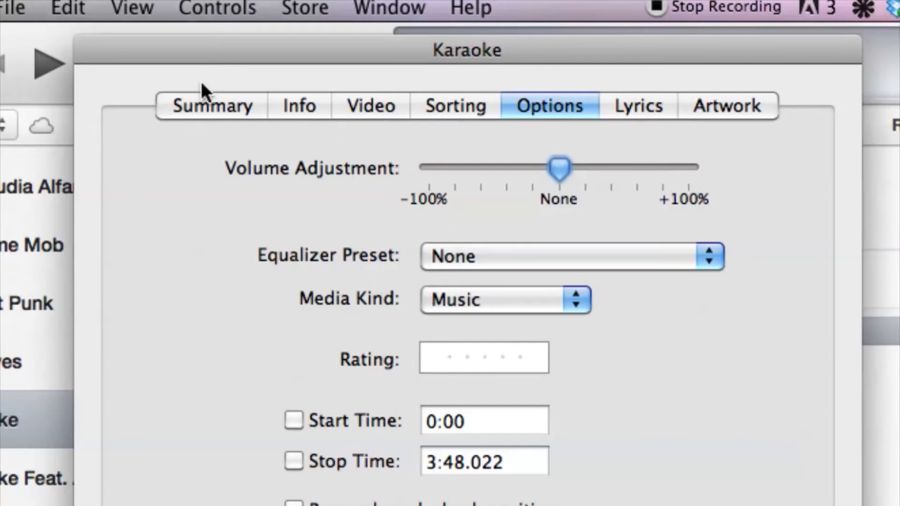
click(299, 106)
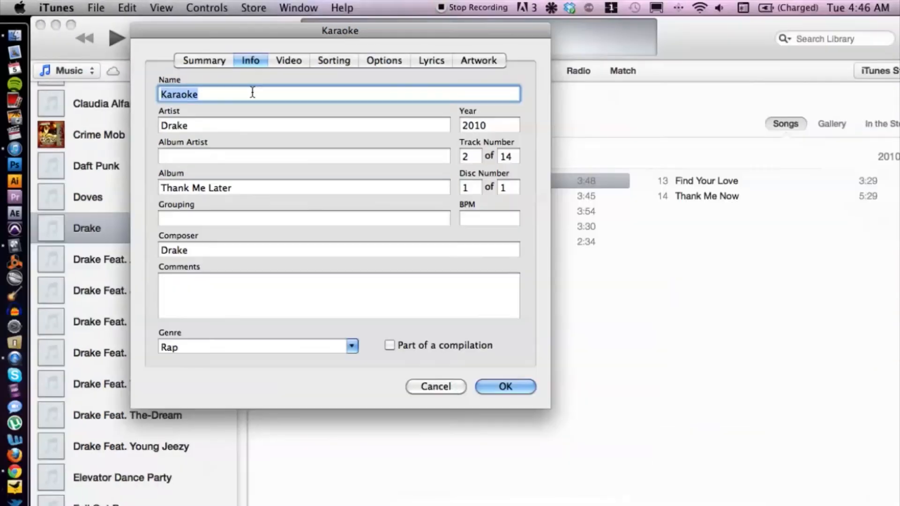